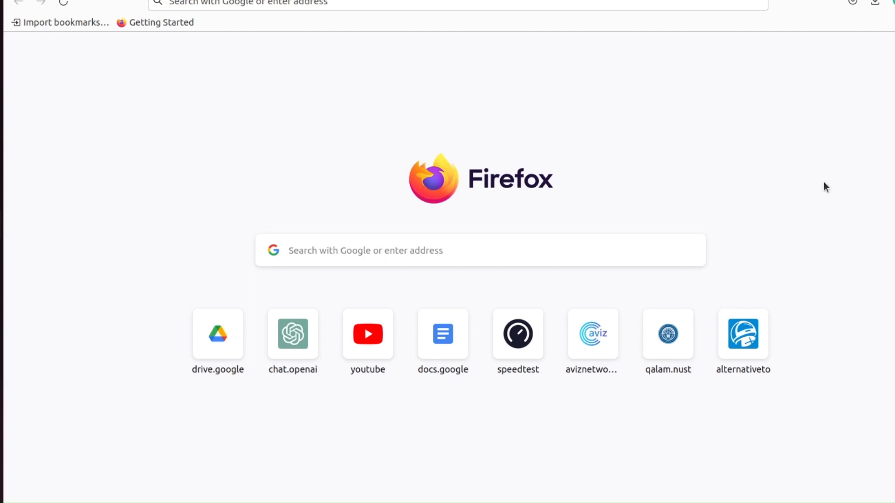
mouse_move(729, 190)
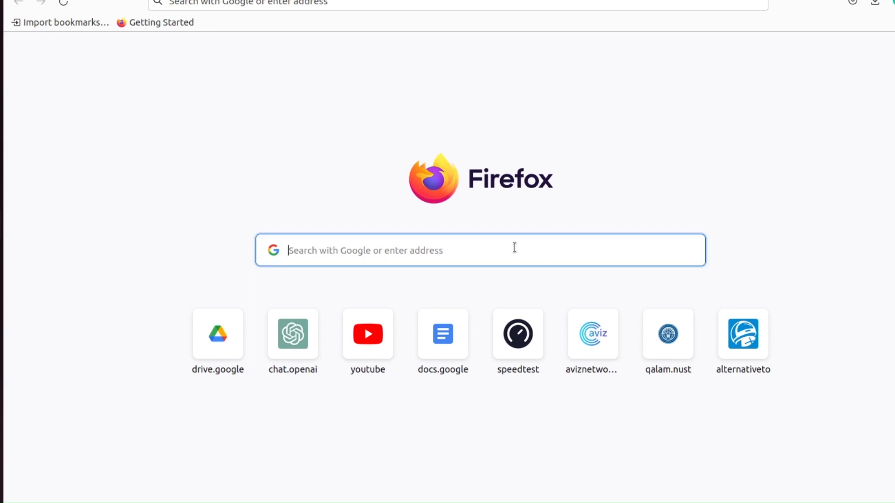
Search Google for 'sonic build azurepipeline' and open the SONiC Image Azure Pipelines result
type("sonic build azurepipeline")
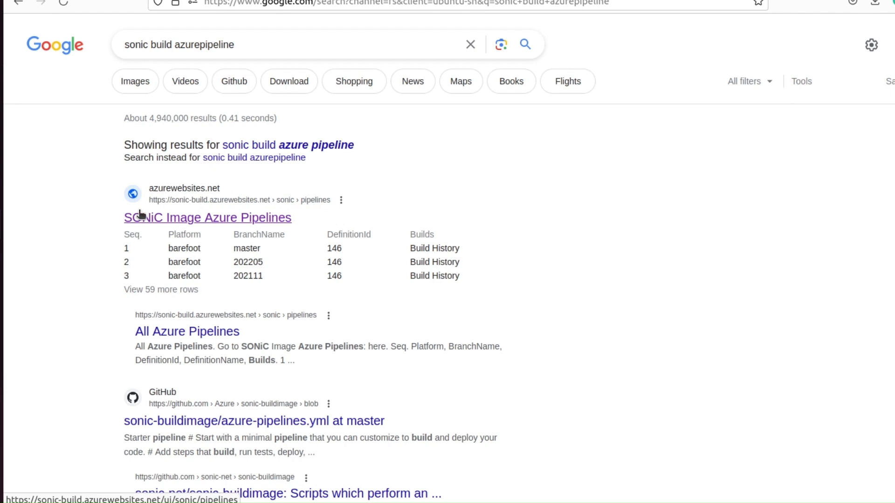
mouse_move(156, 225)
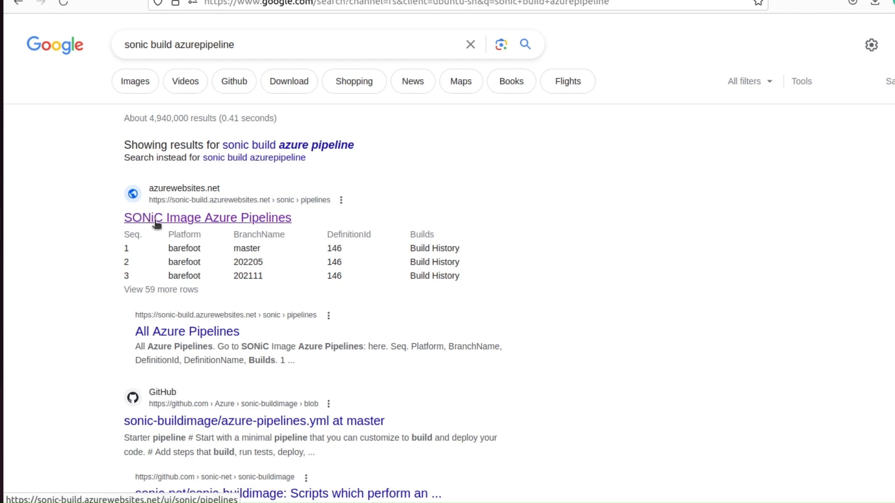
mouse_move(254, 222)
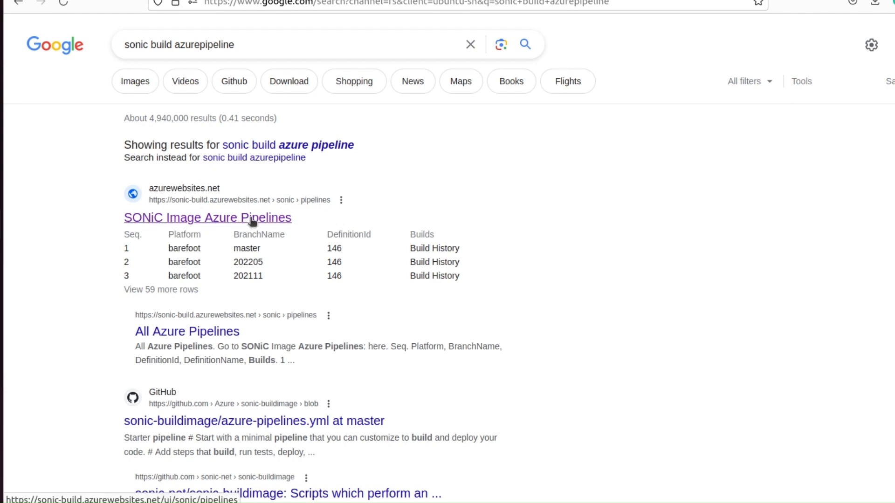
left_click(209, 218)
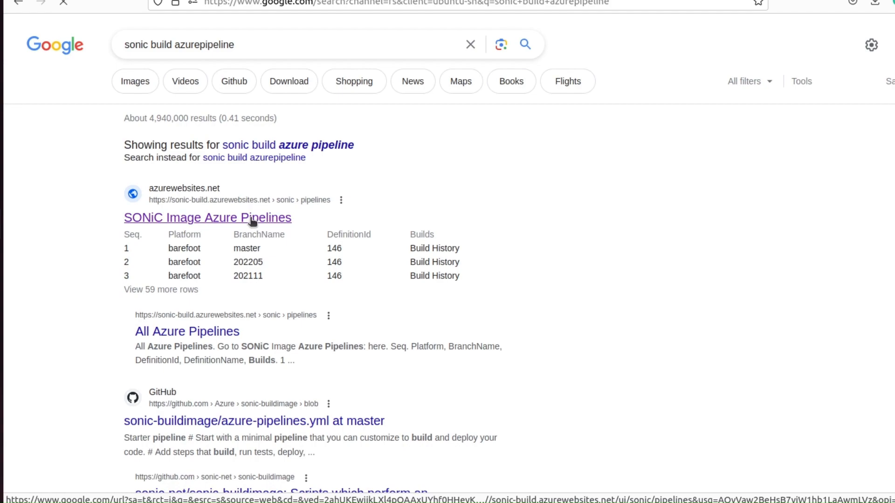
Scroll the SONiC Build pipelines table to the vs / 202205 row and open its Build History
left_click(208, 217)
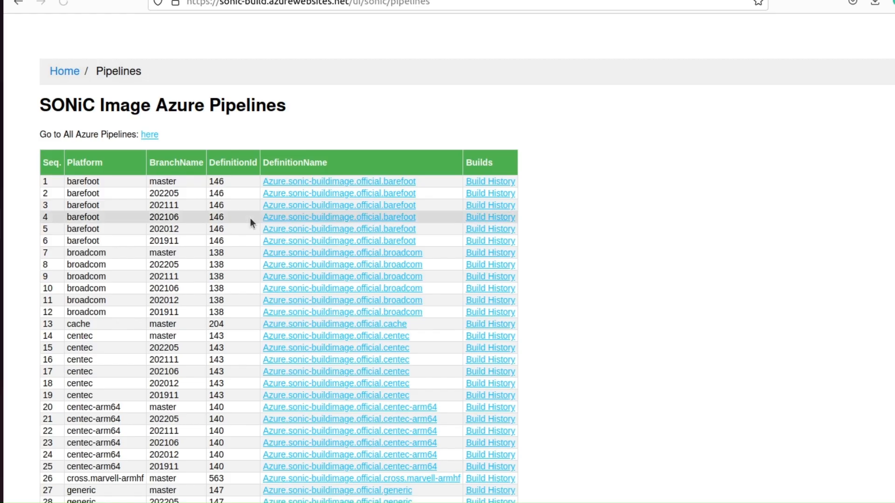
scroll("down", 3)
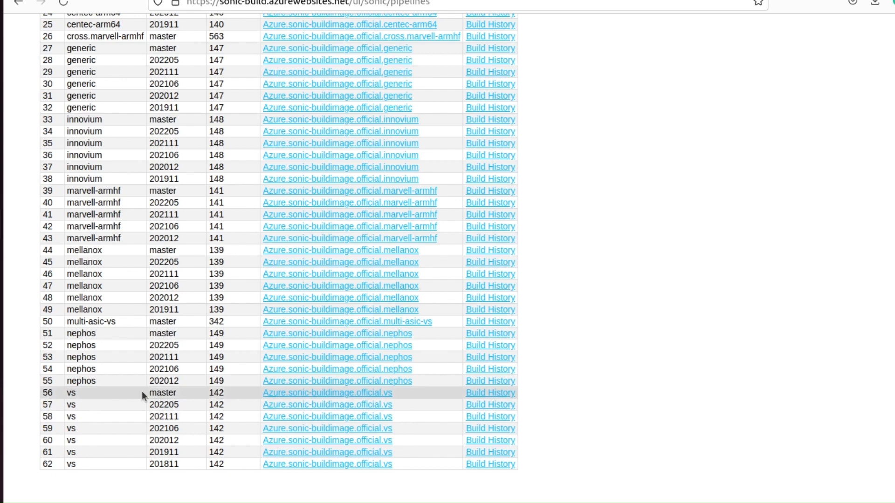
mouse_move(135, 411)
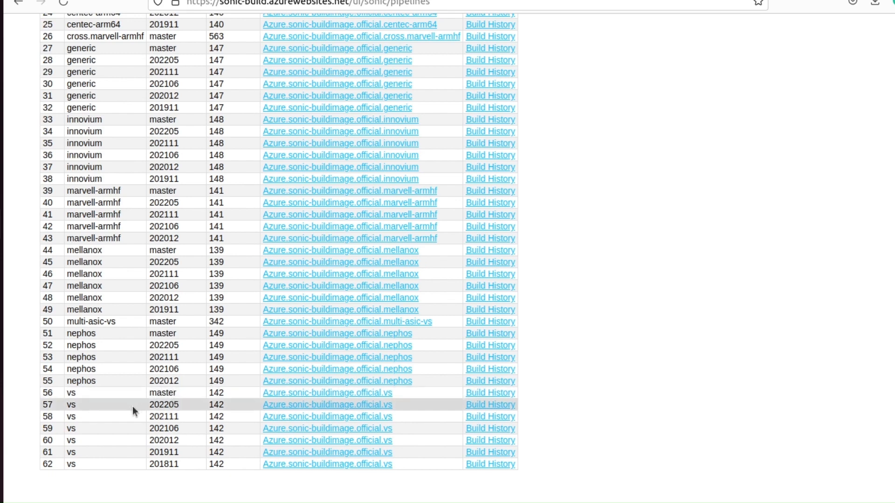
mouse_move(149, 414)
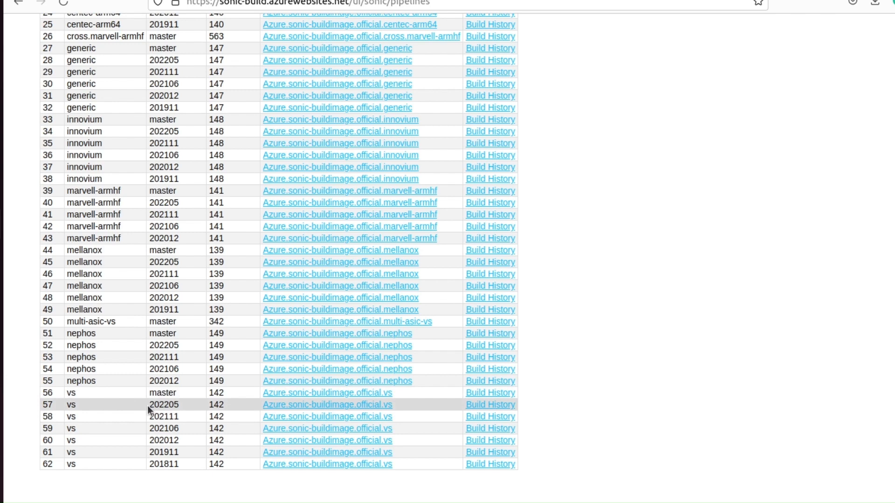
mouse_move(182, 408)
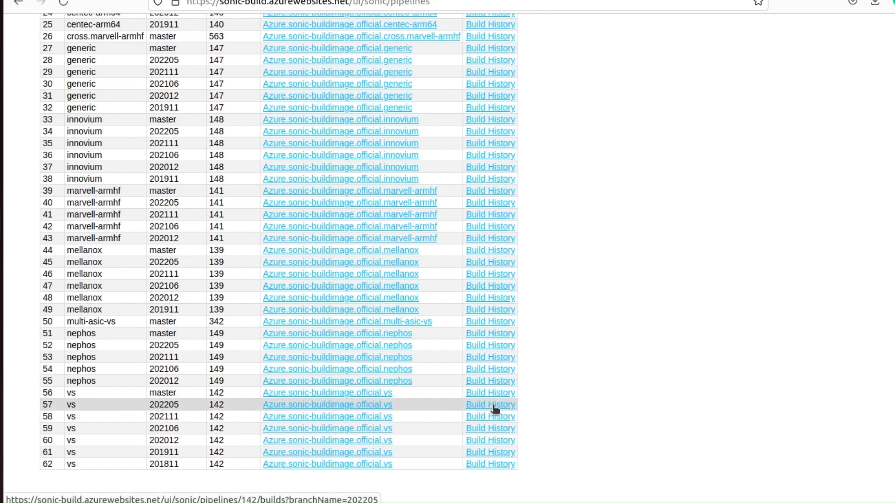
left_click(489, 405)
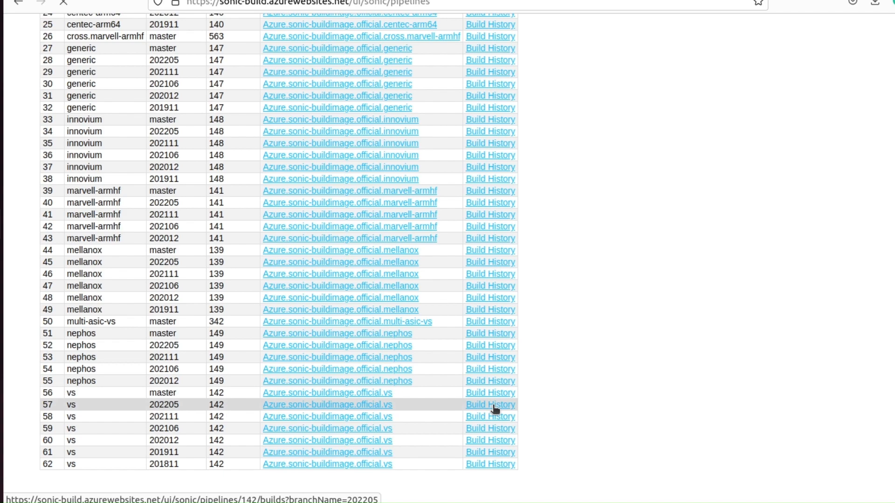
Open build 316655's sonic-buildimage.vs artifact and scroll to the sonic-vs.img.gz file entry
left_click(490, 404)
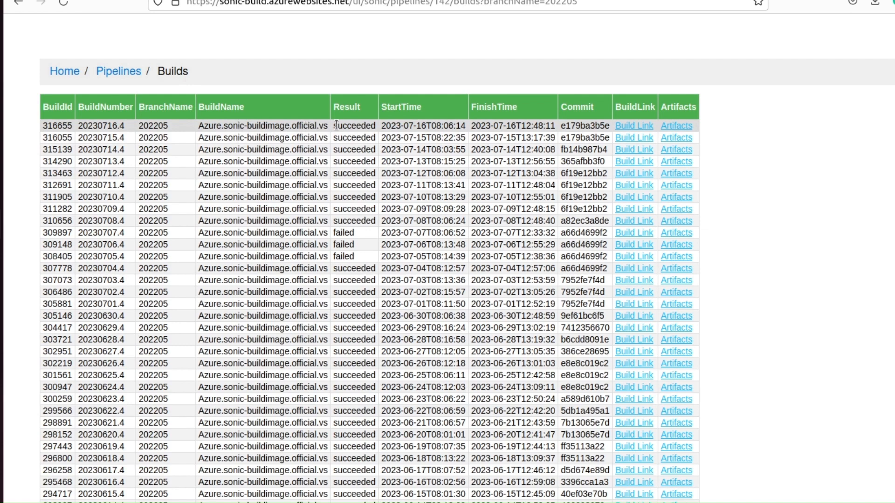
mouse_move(335, 131)
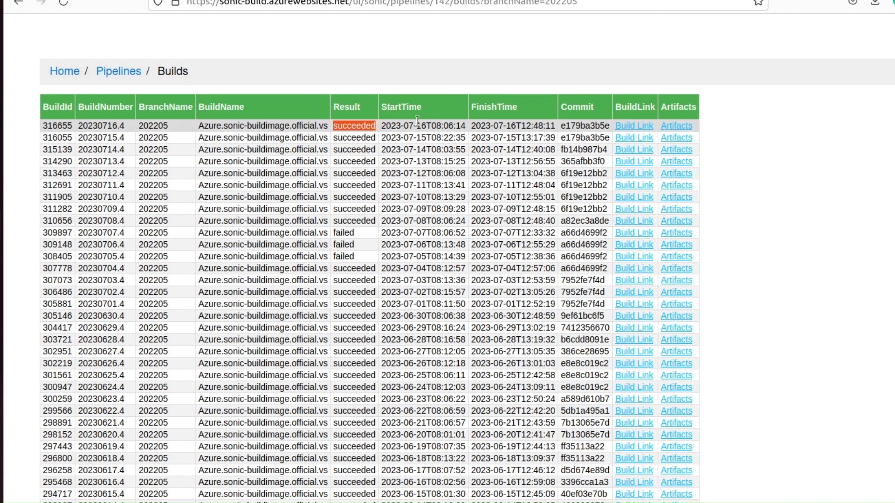
mouse_move(676, 128)
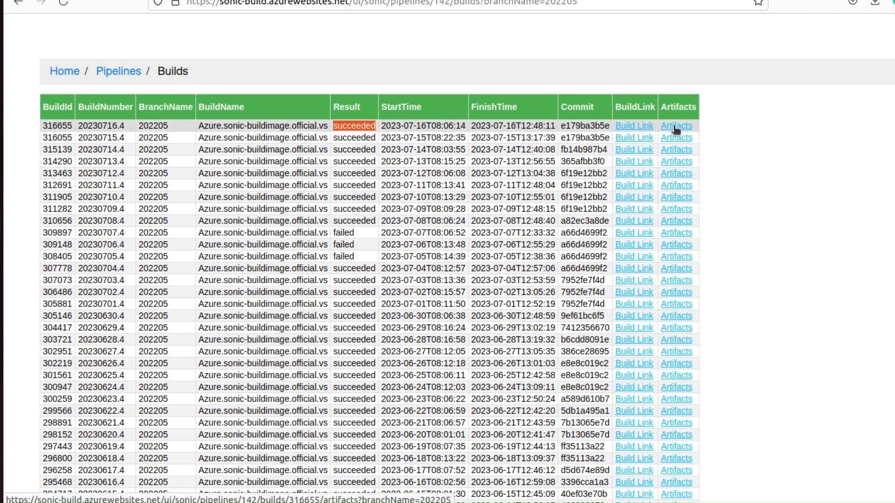
left_click(677, 126)
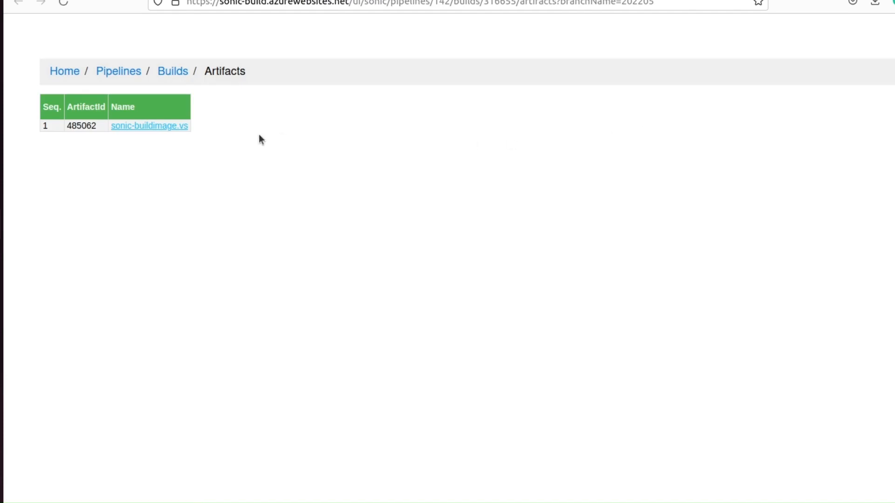
left_click(149, 126)
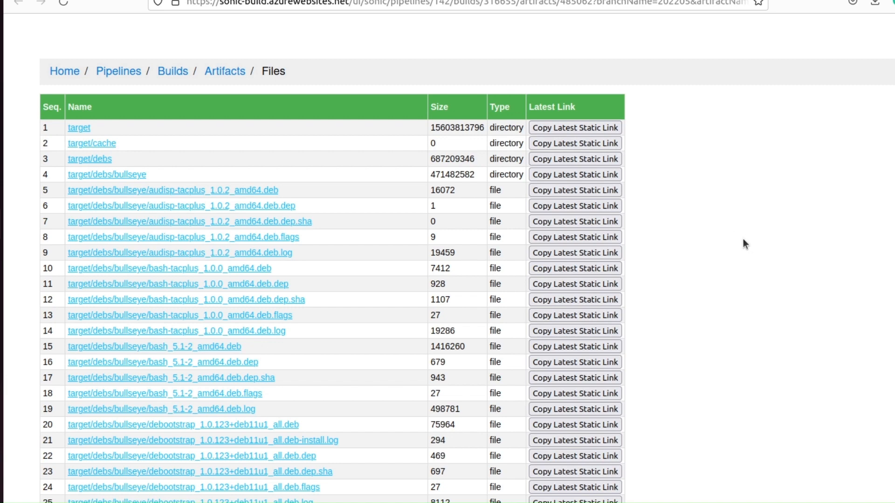
scroll("down", 3)
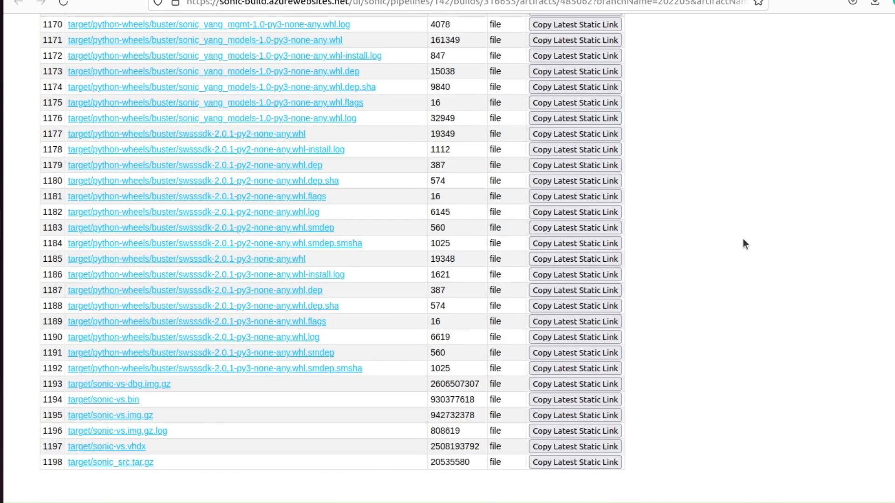
mouse_move(70, 430)
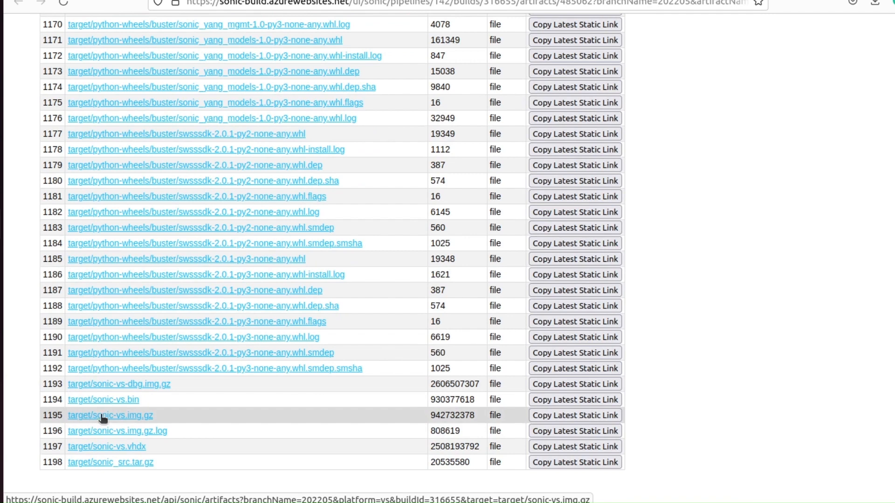
mouse_move(159, 419)
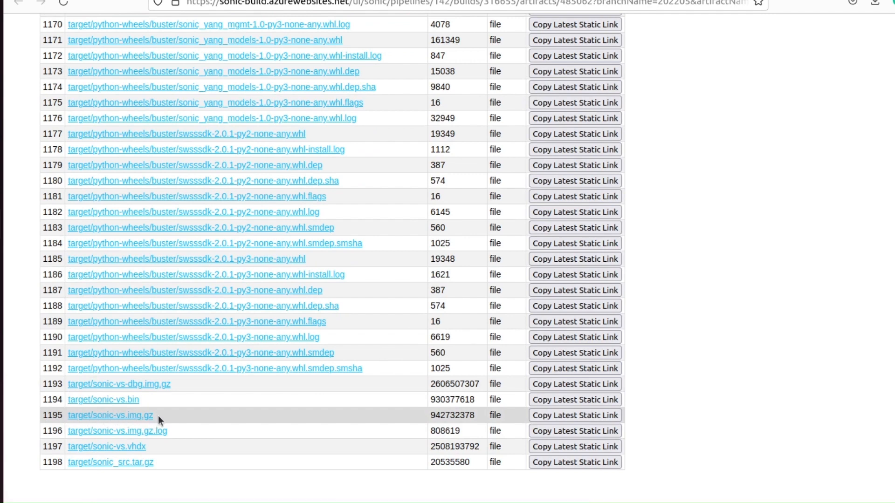
Download target/sonic-vs.img.gz into Downloads, replacing the existing copy
left_click(109, 416)
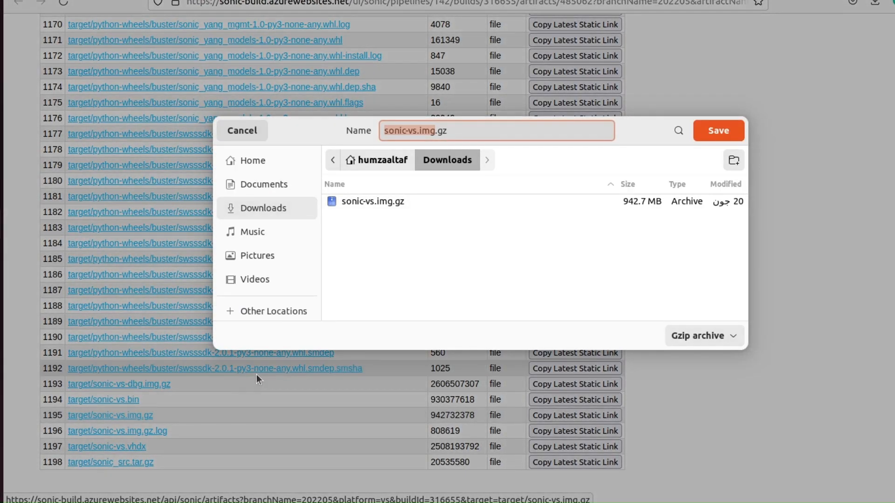
mouse_move(734, 133)
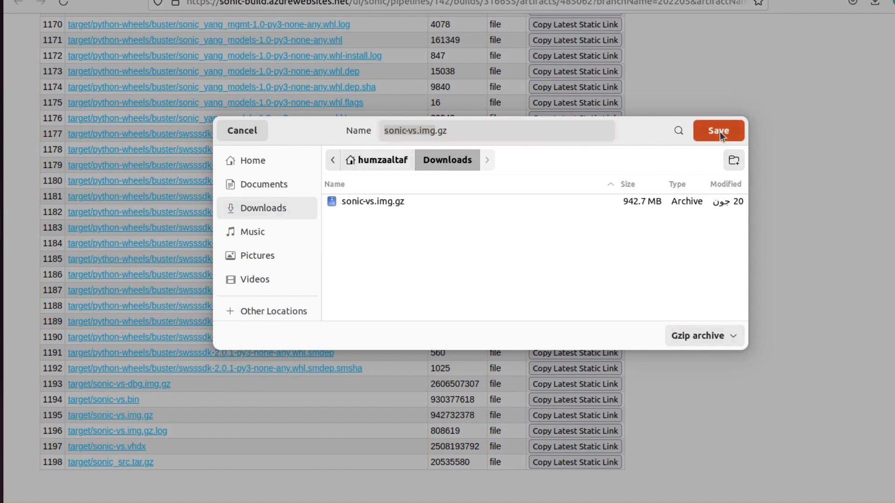
left_click(719, 130)
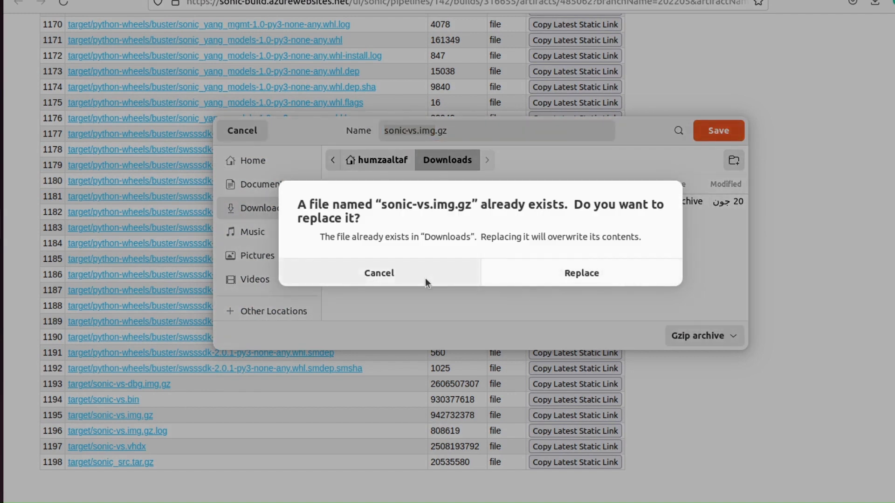
left_click(582, 273)
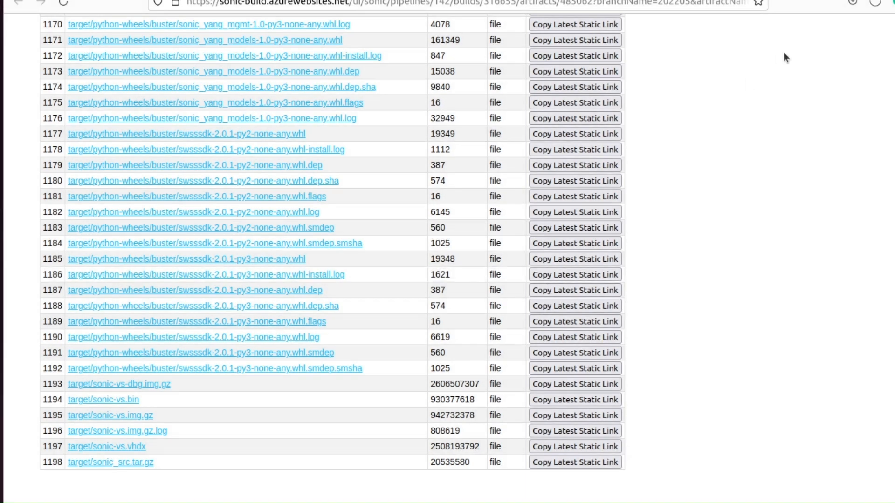
mouse_move(876, 9)
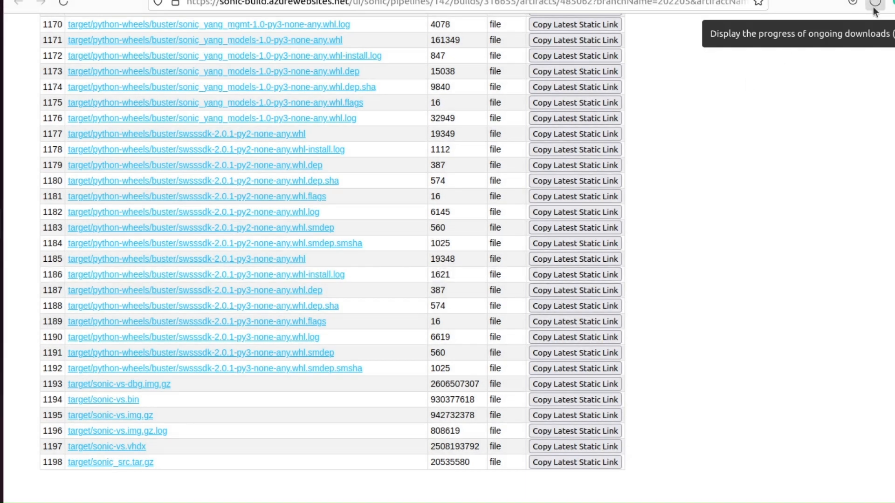
Check the sonic-vs.img.gz download progress in the Firefox downloads panel
left_click(874, 4)
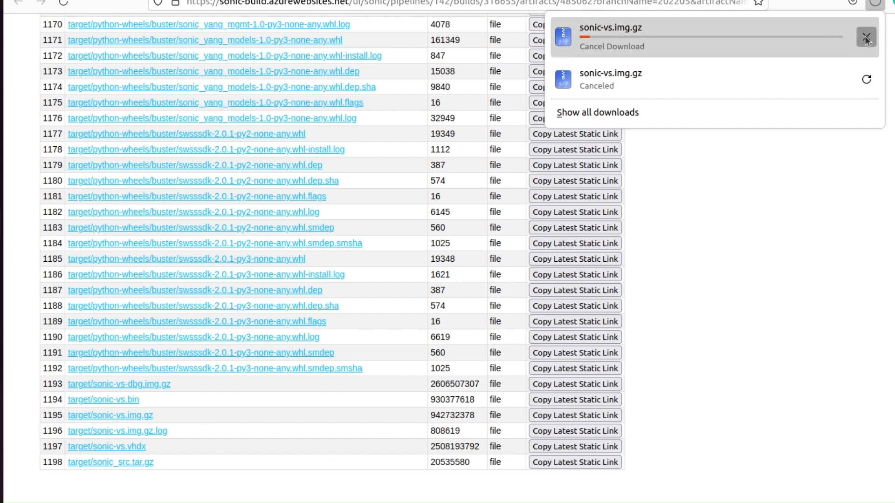
left_click(867, 36)
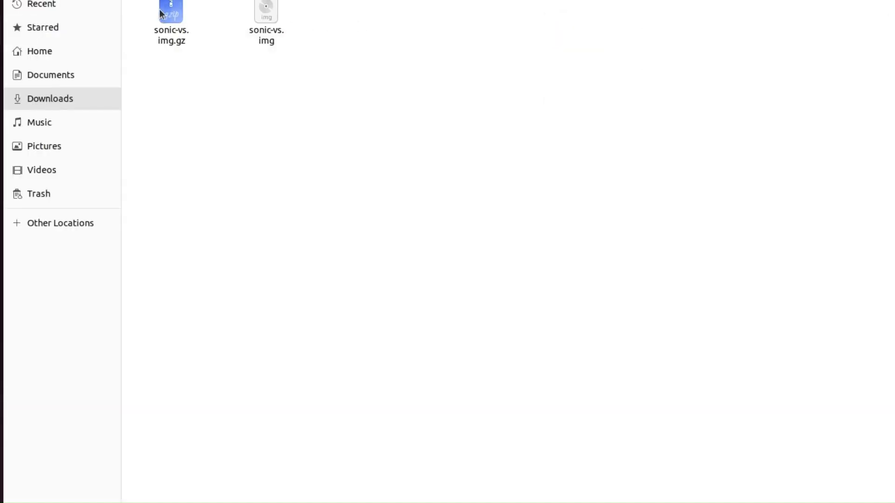
Right-click sonic-vs.img.gz in the Downloads folder, next to the extracted sonic-vs.img
right_click(169, 9)
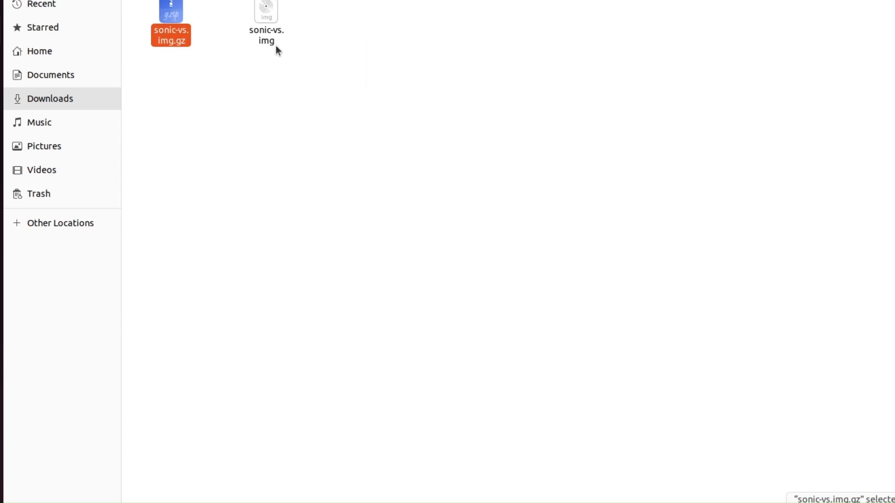
mouse_move(357, 37)
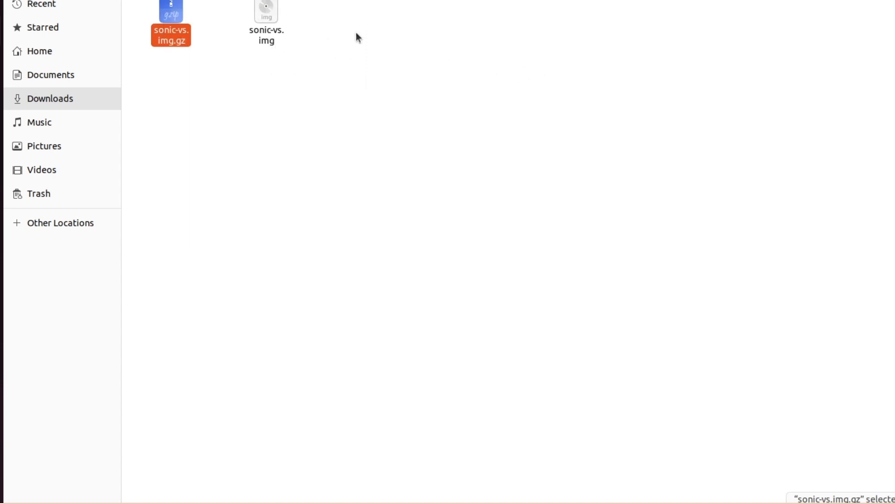